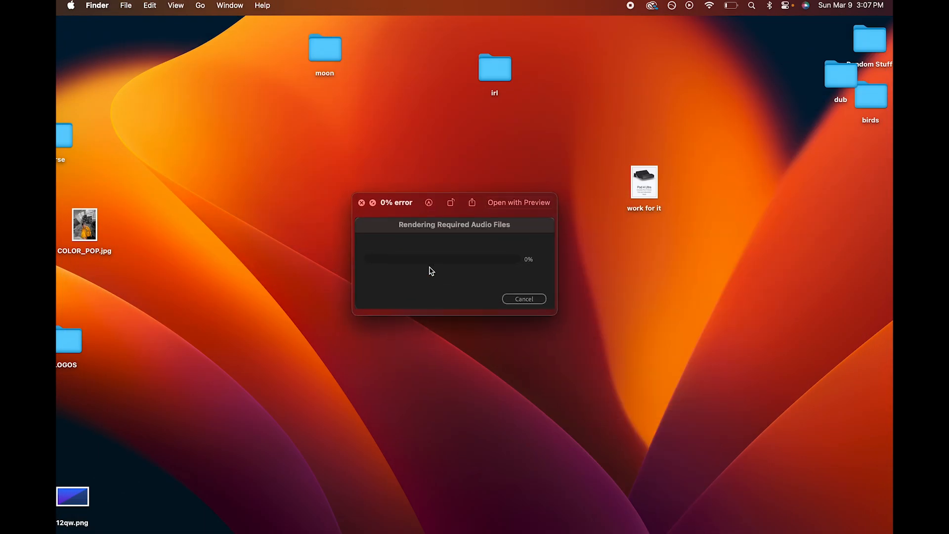
mouse_move(506, 290)
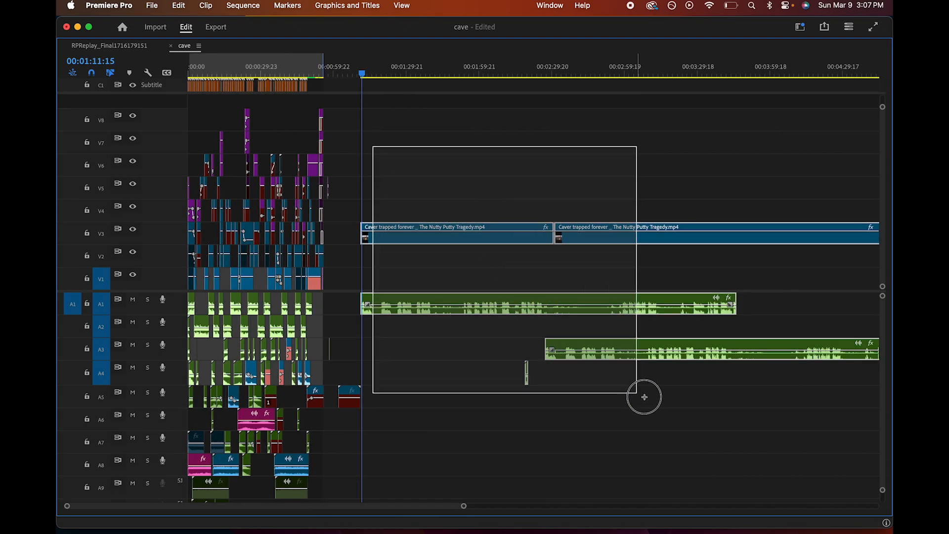
Select the stray video and audio clips lying past the one-minute mark.
click(323, 72)
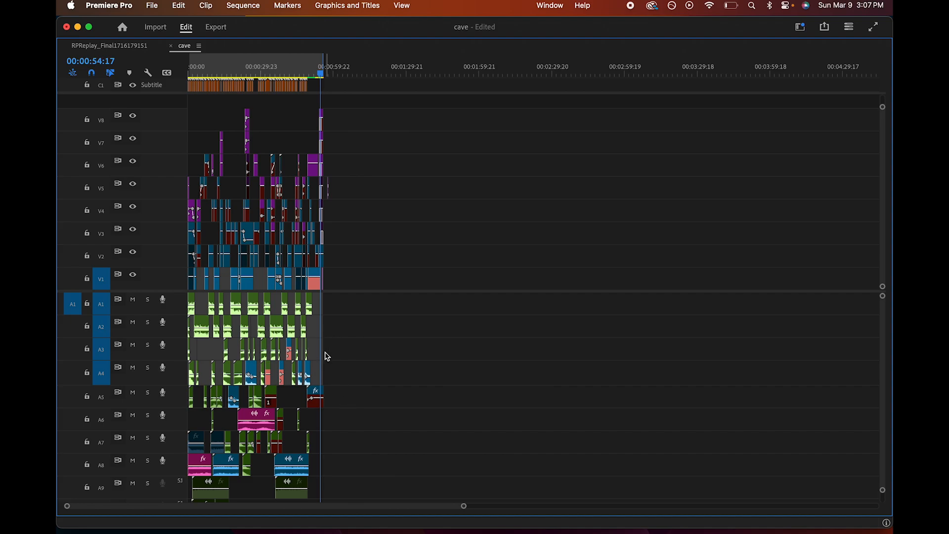
mouse_move(557, 83)
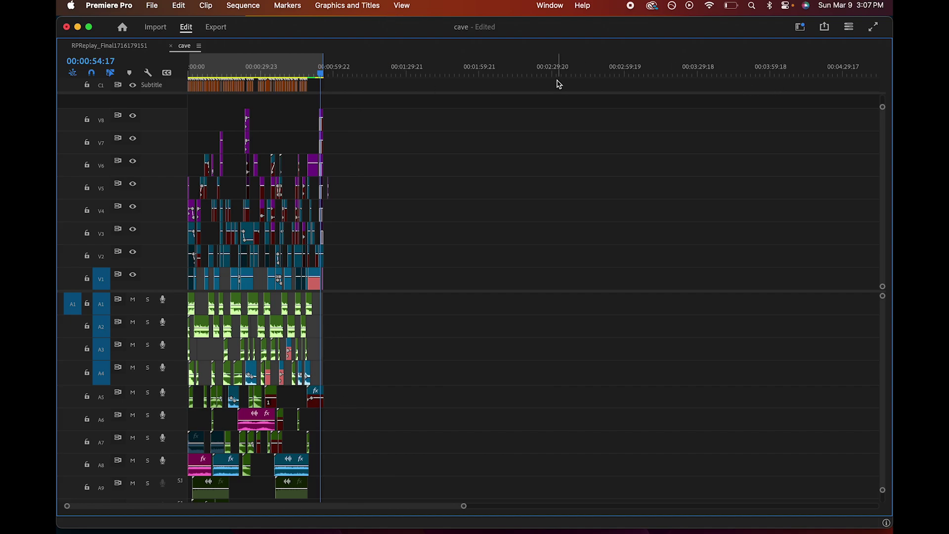
mouse_move(735, 161)
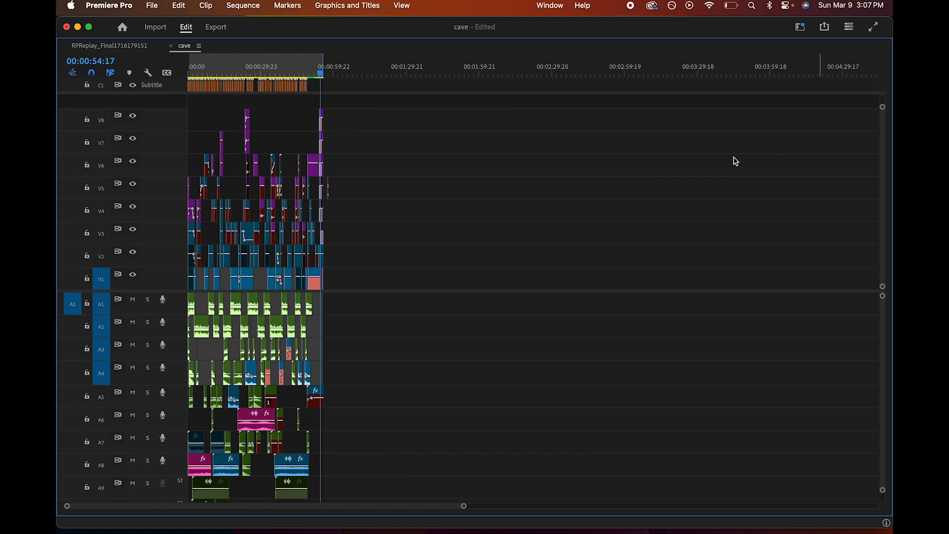
mouse_move(269, 66)
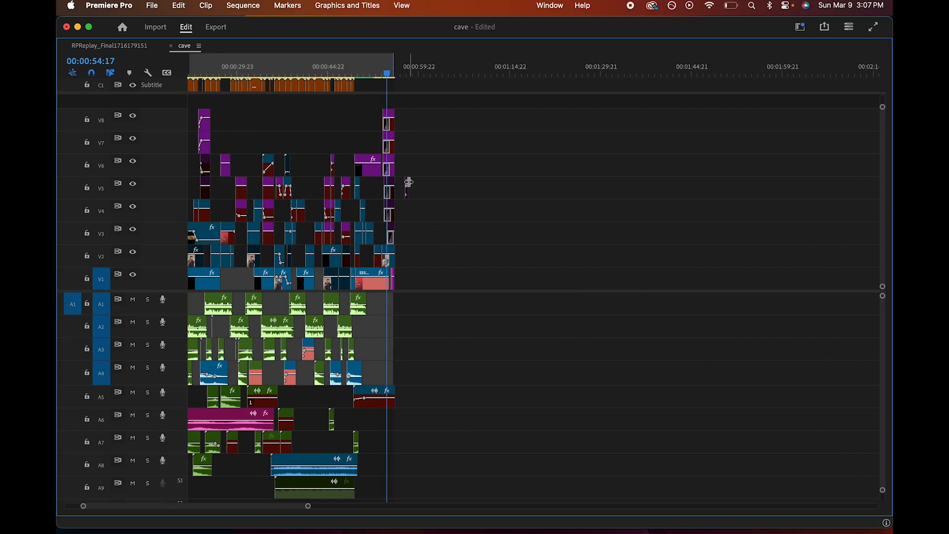
mouse_move(392, 109)
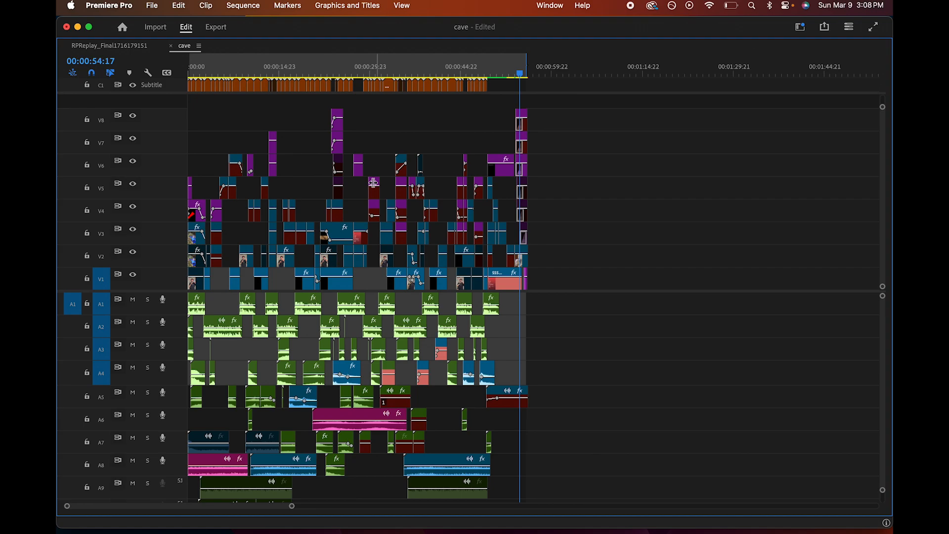
mouse_move(578, 90)
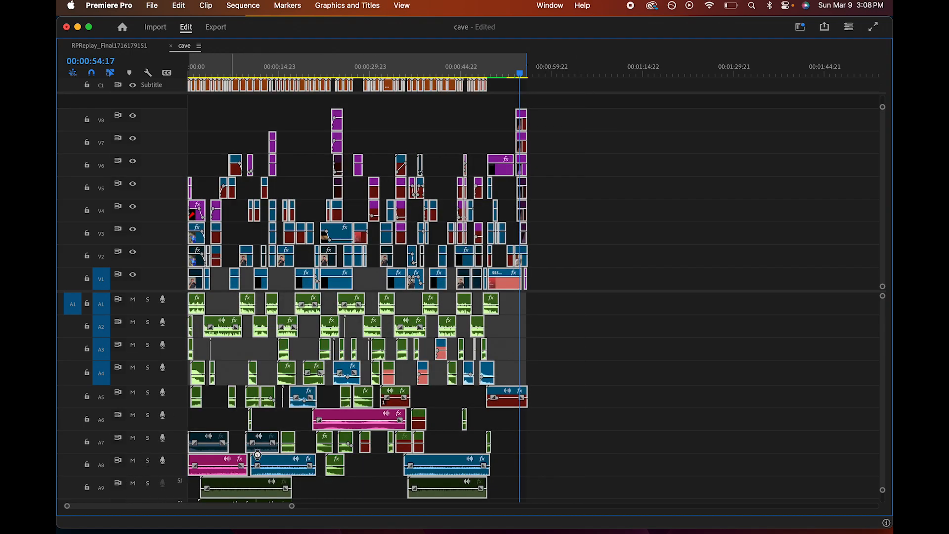
Go to the Premiere Pro Home screen listing recent projects.
click(122, 26)
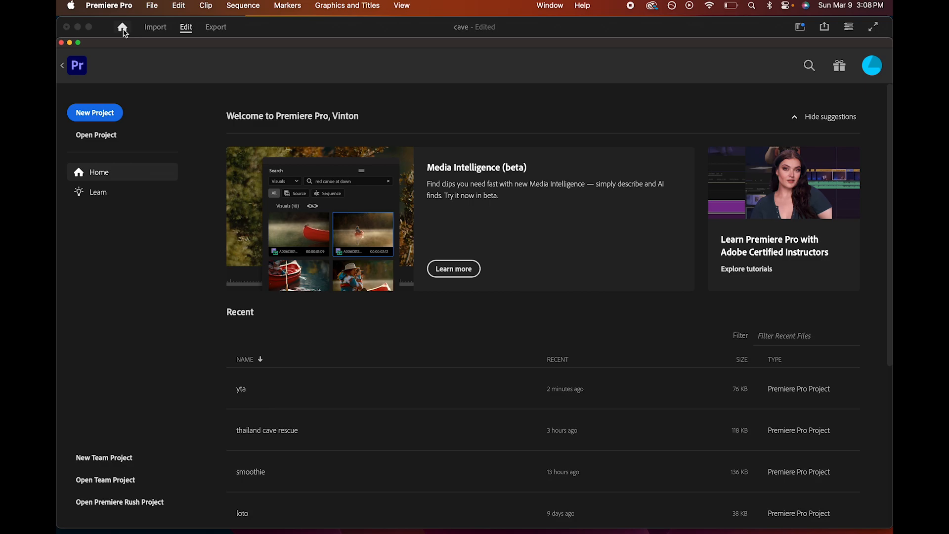
Start a new project named sdafa from the Home screen.
click(155, 26)
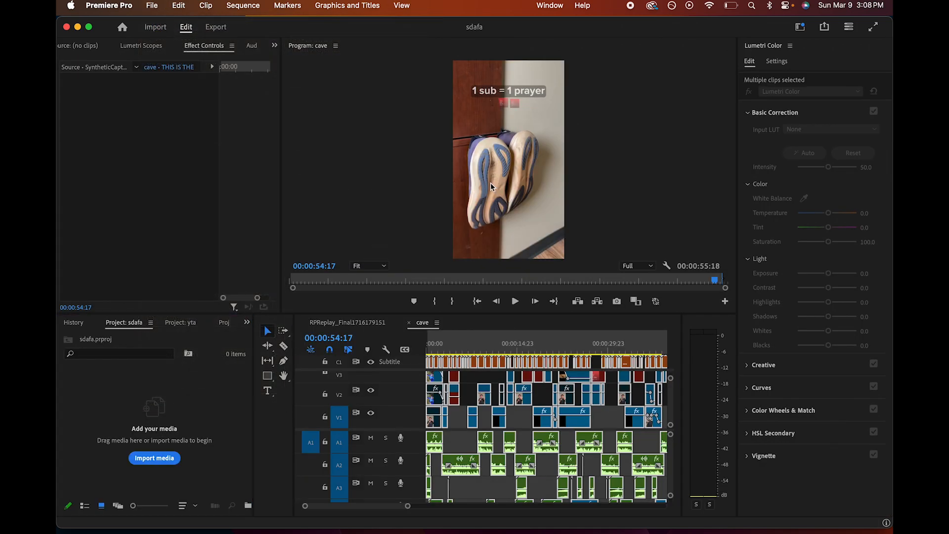
Paste the copied cave clips into the new asdf sequence and park the playhead at their end.
click(464, 322)
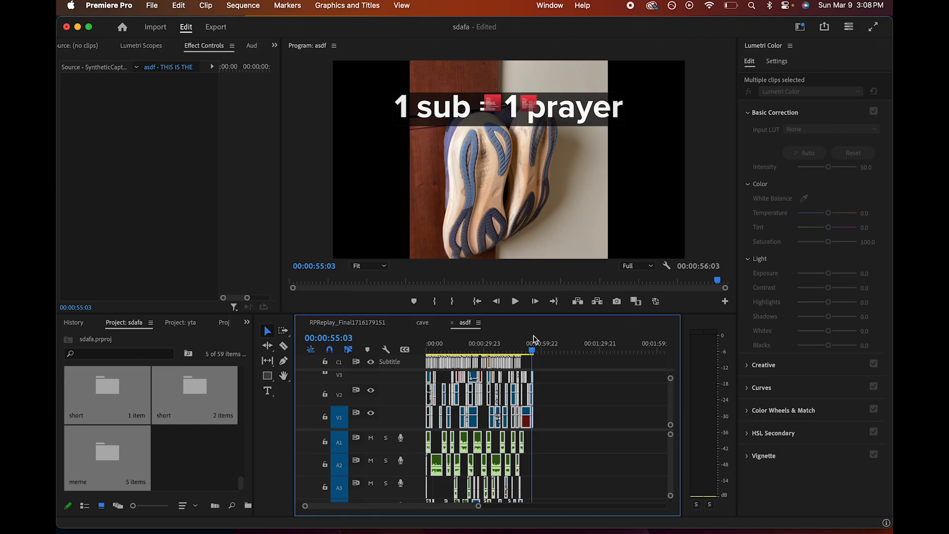
click(532, 343)
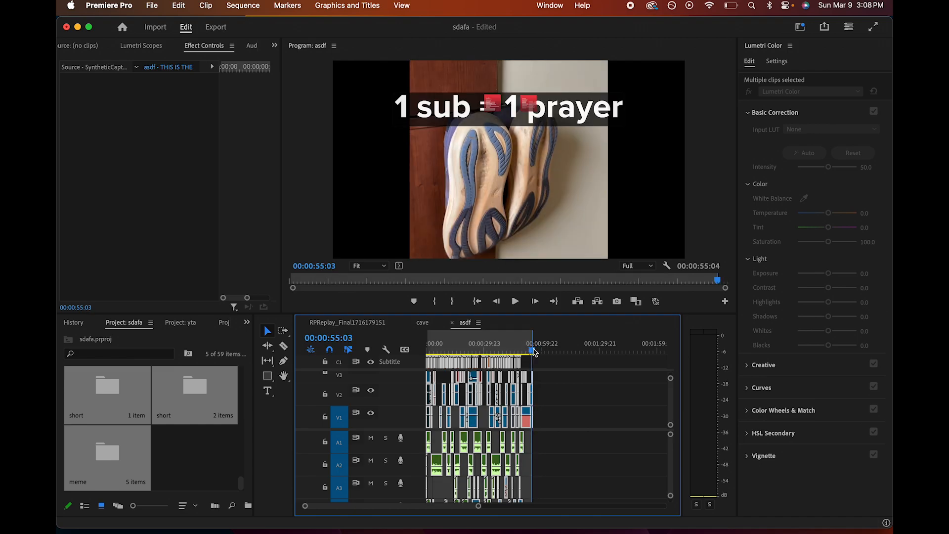
mouse_move(546, 383)
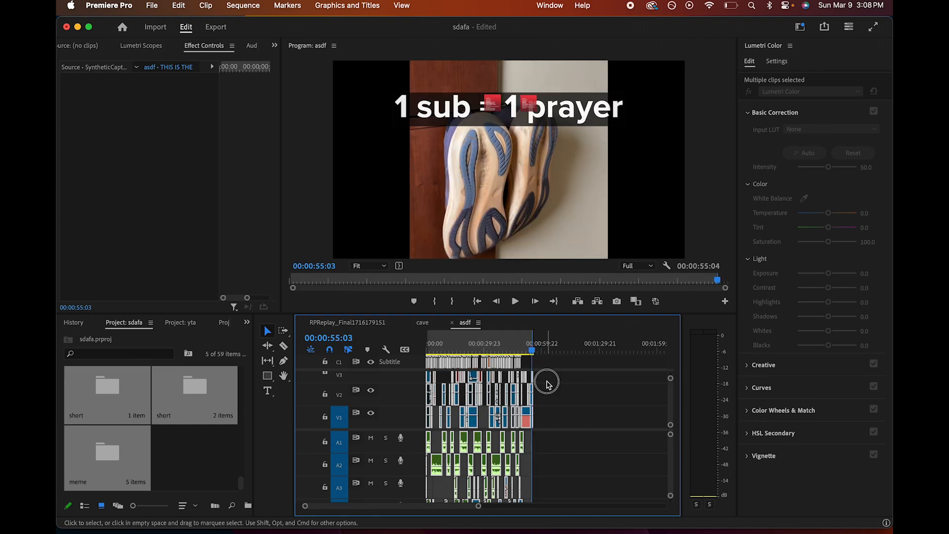
click(448, 344)
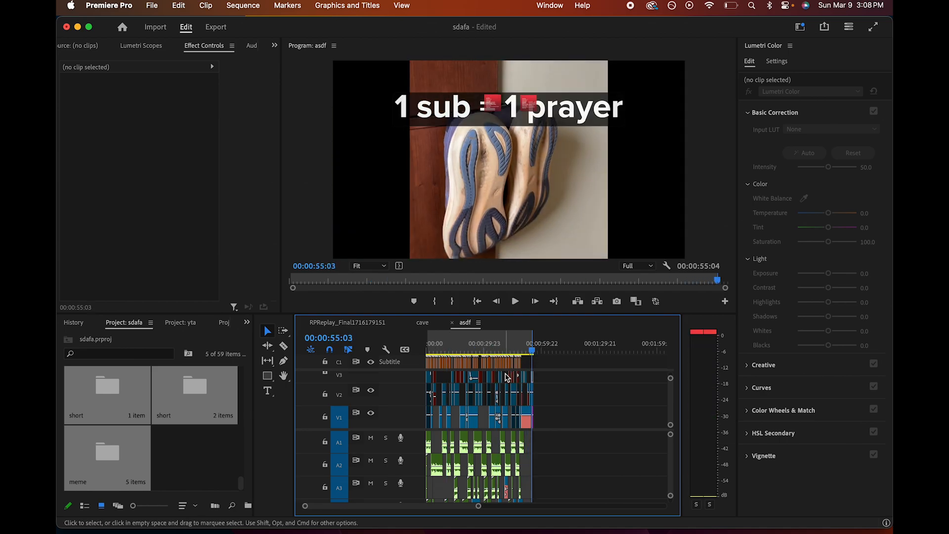
mouse_move(557, 394)
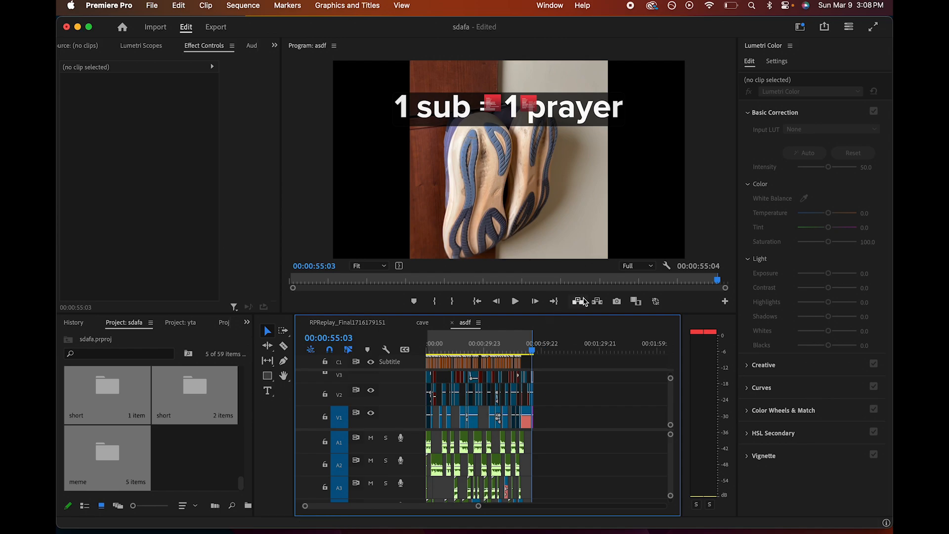
mouse_move(569, 496)
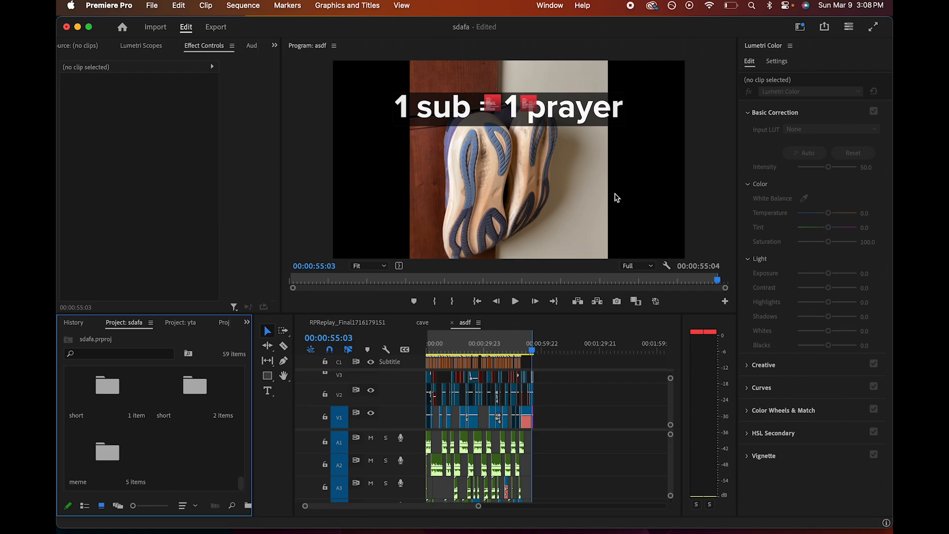
mouse_move(536, 396)
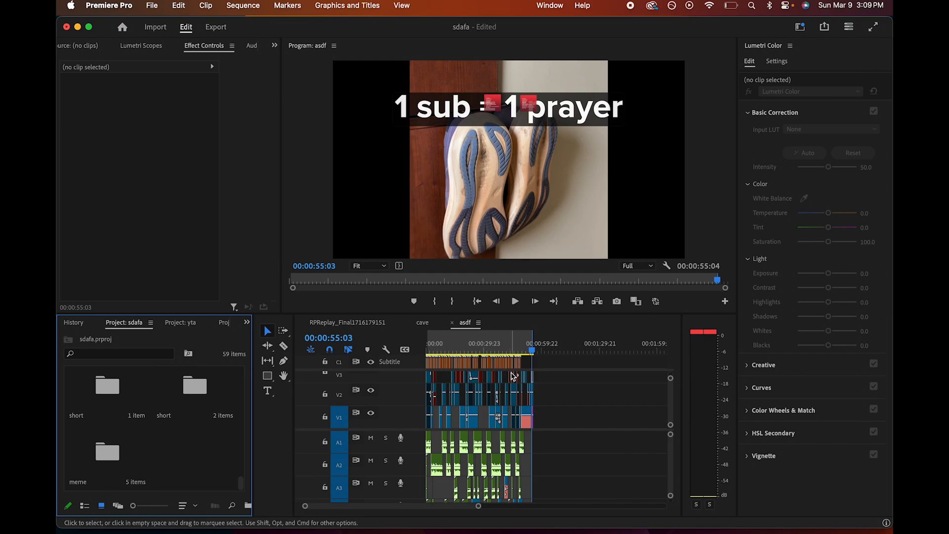
Park the playhead just past the last clip (~57 s) to confirm only black remains.
click(536, 350)
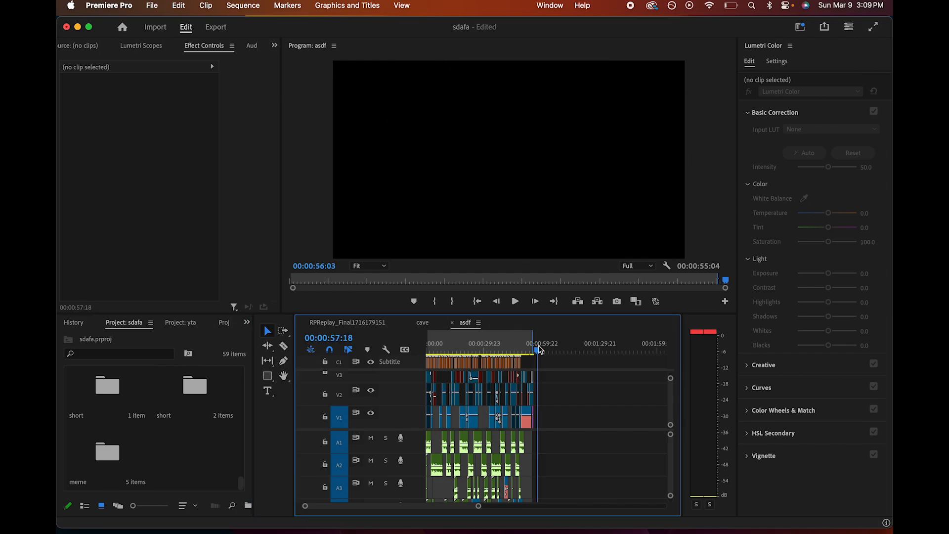